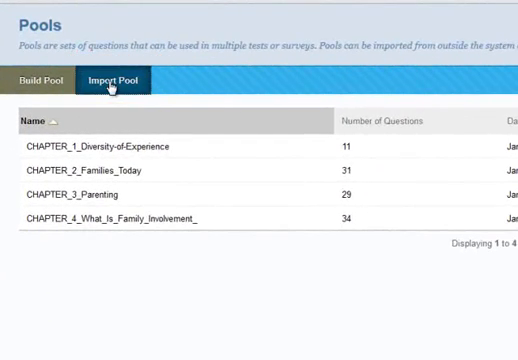
Import the CHAPTER_7__Good_Beginnings_with_Parents_and_Children pool from its zip file.
click(118, 77)
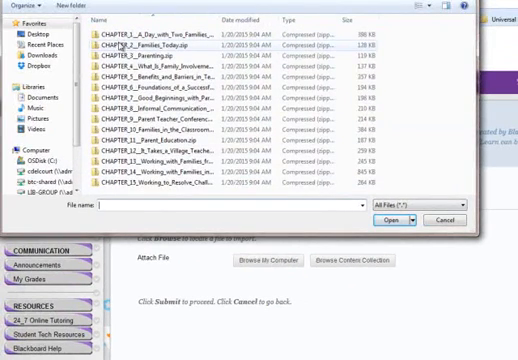
mouse_move(130, 75)
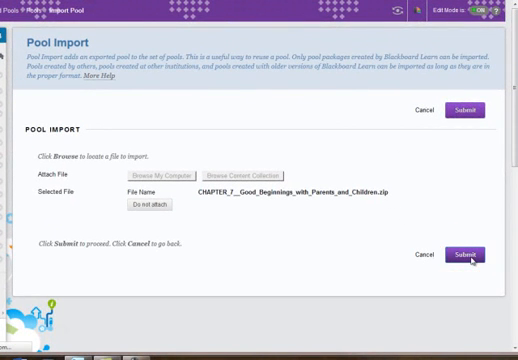
click(464, 258)
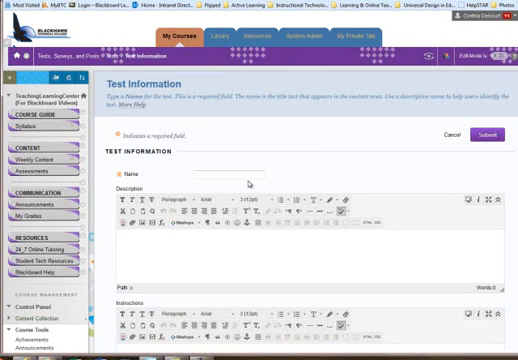
Name the new test 'Test 2' and submit it.
text(Test 2)
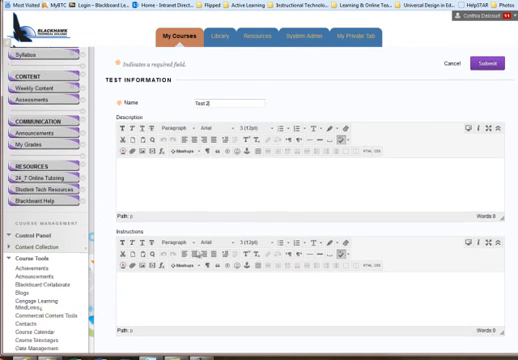
scroll(down, 3)
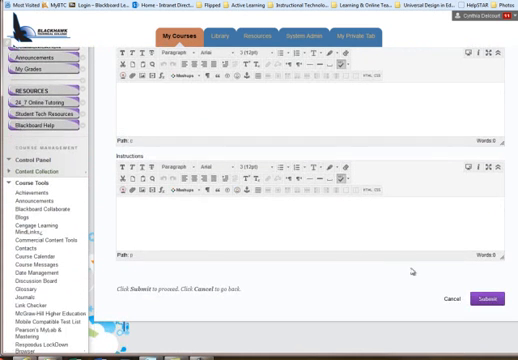
click(484, 298)
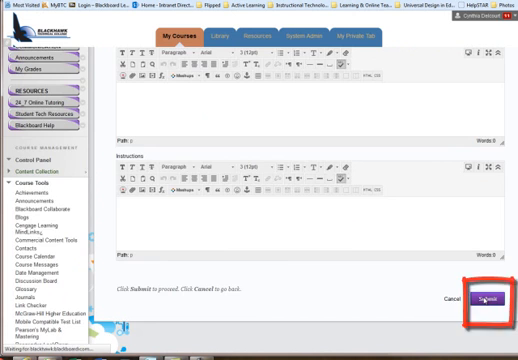
click(478, 297)
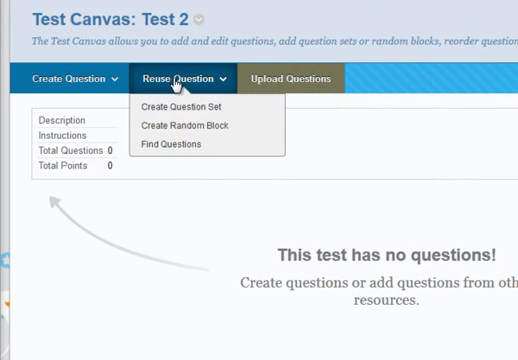
mouse_move(175, 145)
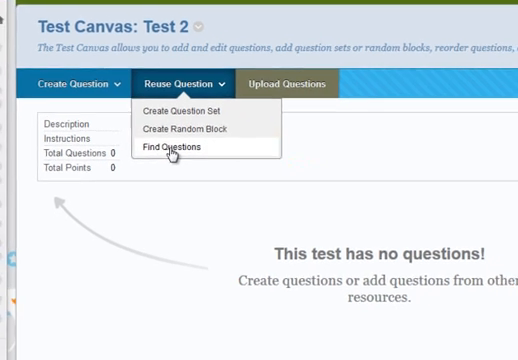
Choose Reuse Question > Find Questions on the Test 2 canvas.
click(172, 147)
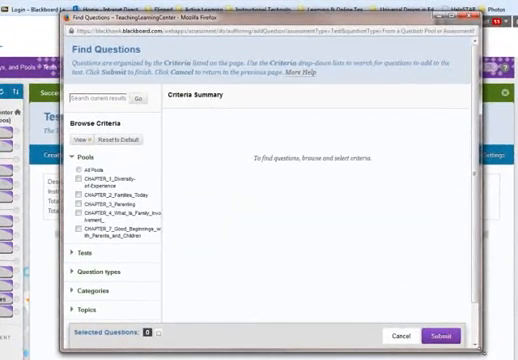
Filter Find Questions to the CHAPTER_1 and CHAPTER_2 pools, listing 21 questions.
scroll(down, 3)
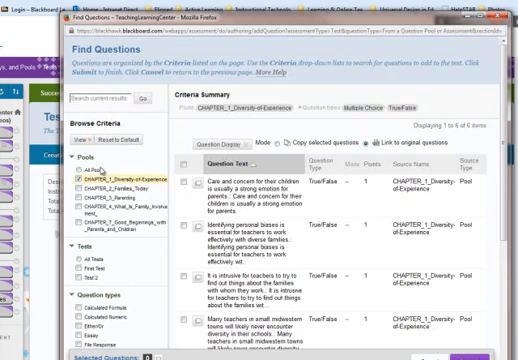
scroll(down, 3)
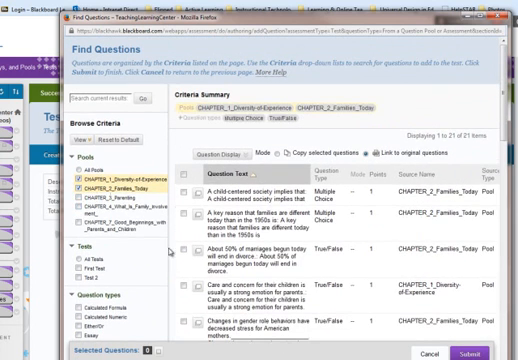
scroll(down, 3)
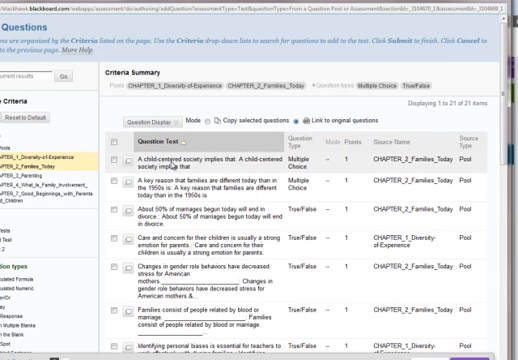
mouse_move(175, 160)
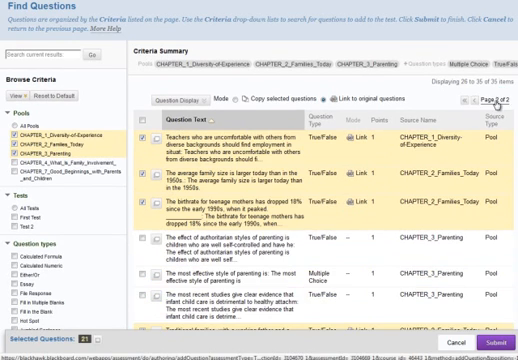
Add CHAPTER_3_Parenting questions and submit, linking 23 questions into Test 2.
scroll(down, 3)
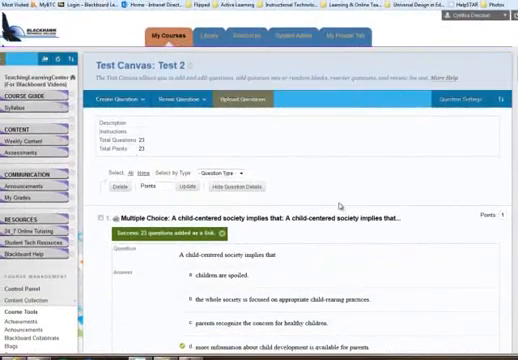
scroll(down, 3)
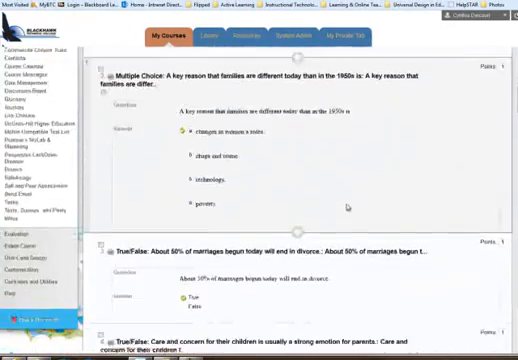
scroll(down, 3)
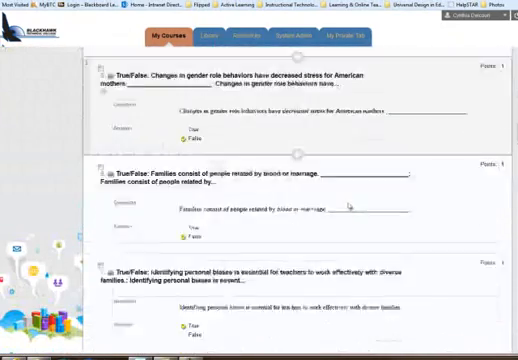
scroll(down, 3)
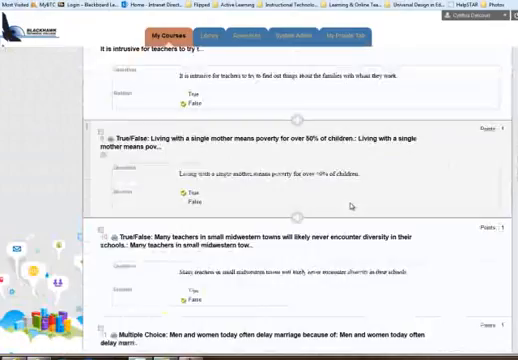
scroll(down, 3)
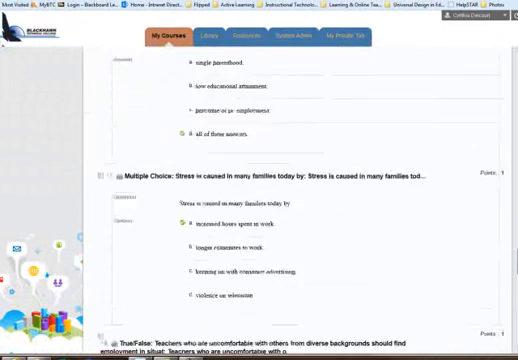
scroll(down, 3)
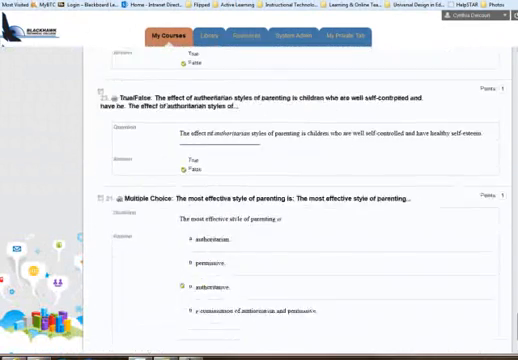
scroll(down, 3)
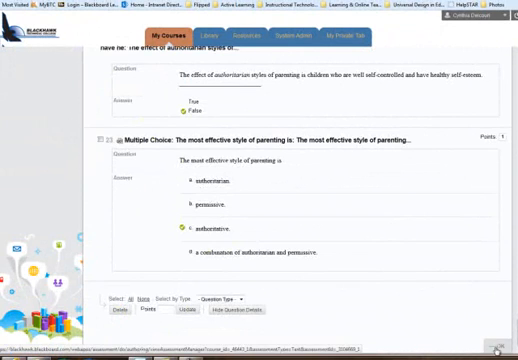
scroll(down, 3)
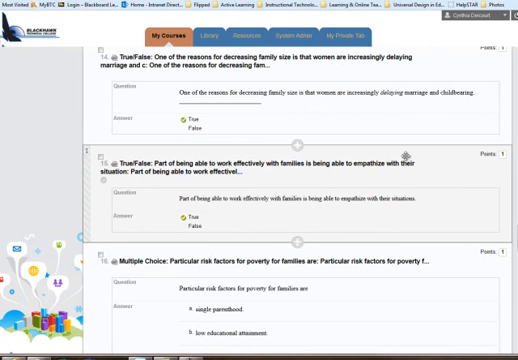
scroll(down, 3)
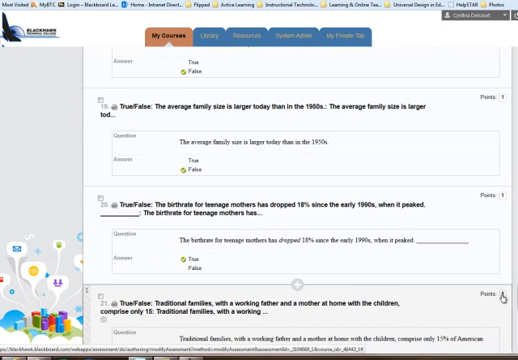
Set all 23 selected questions to 2 points, totalling 46 points.
scroll(down, 3)
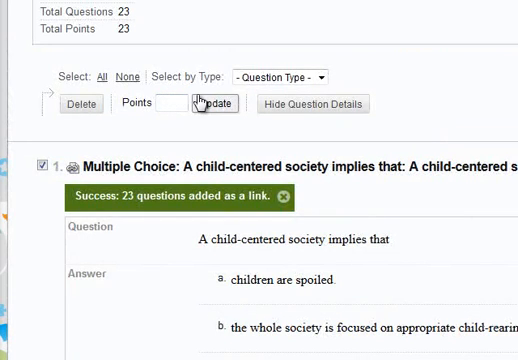
text(2)
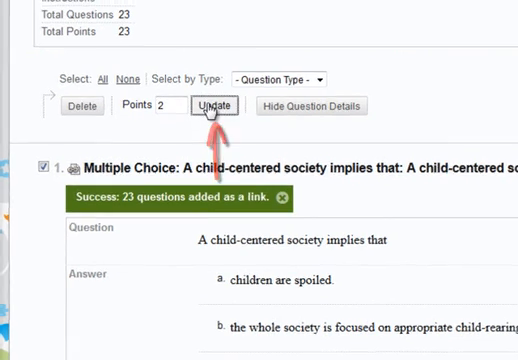
click(216, 106)
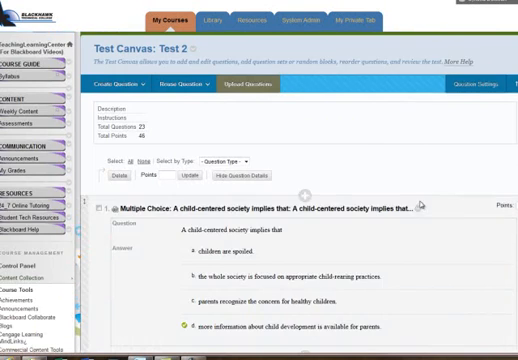
scroll(down, 3)
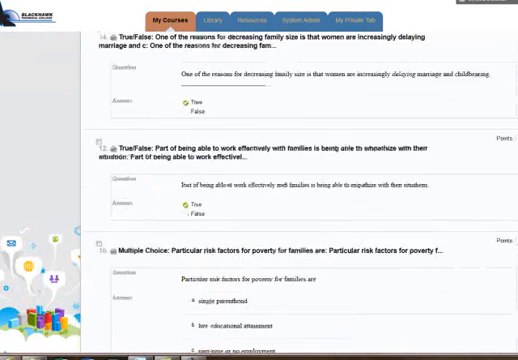
scroll(down, 3)
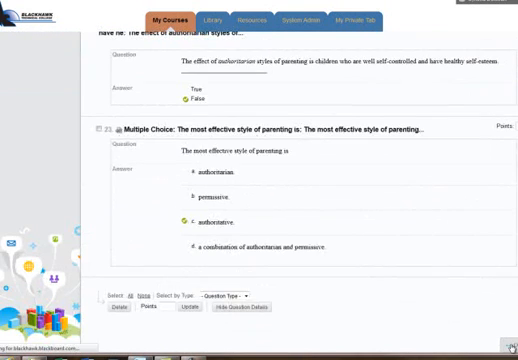